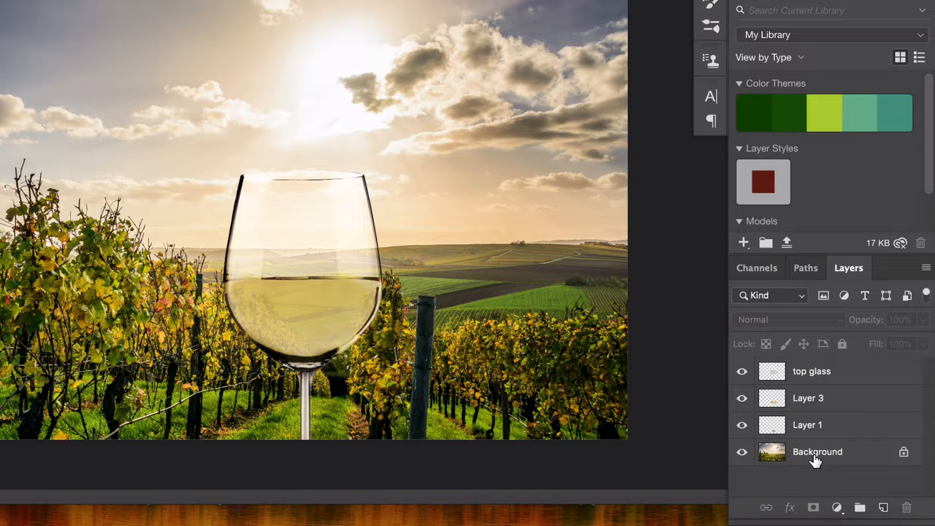
Step: Rename the top glass layer (Layer 3) to 'wine layer'
left_click(812, 371)
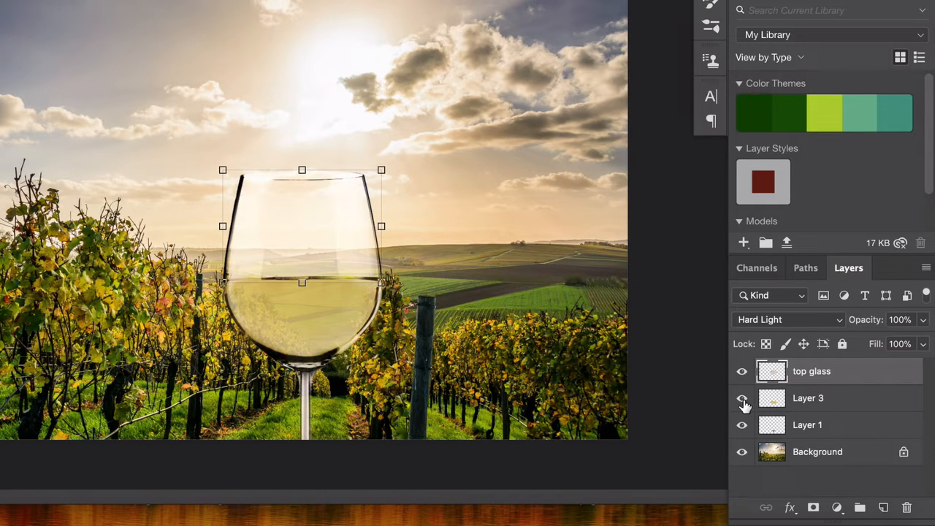
double_click(807, 397)
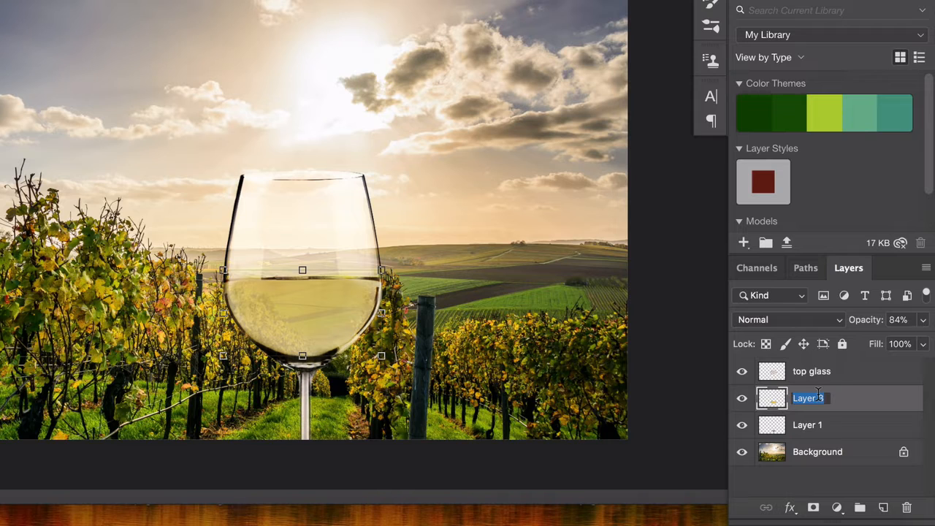
type("wine layer")
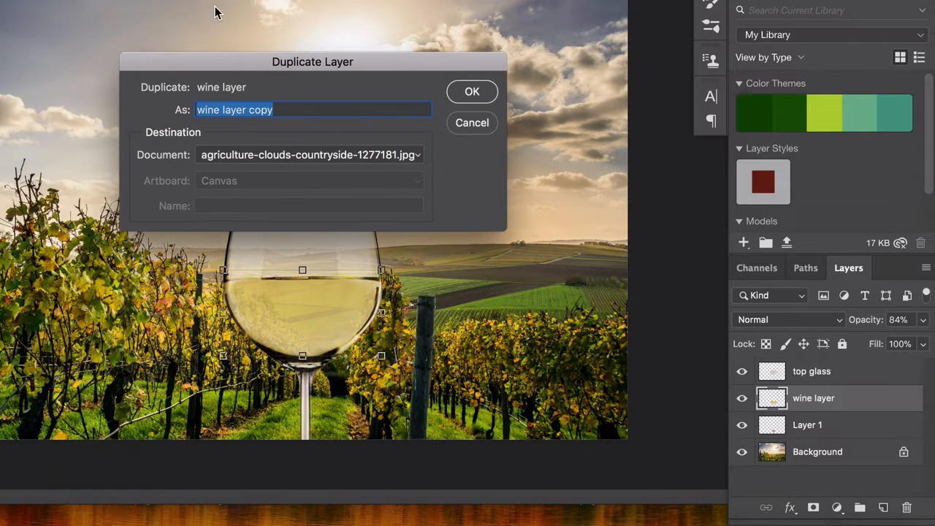
Step: Duplicate the layer as 'white wine', hide it, and rename the original 'Red Wine'
left_click(472, 91)
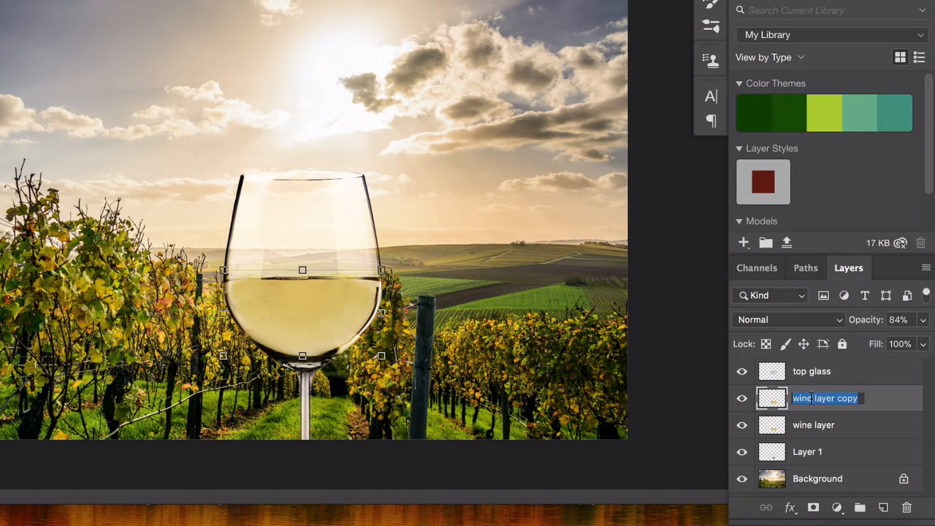
type("white wine")
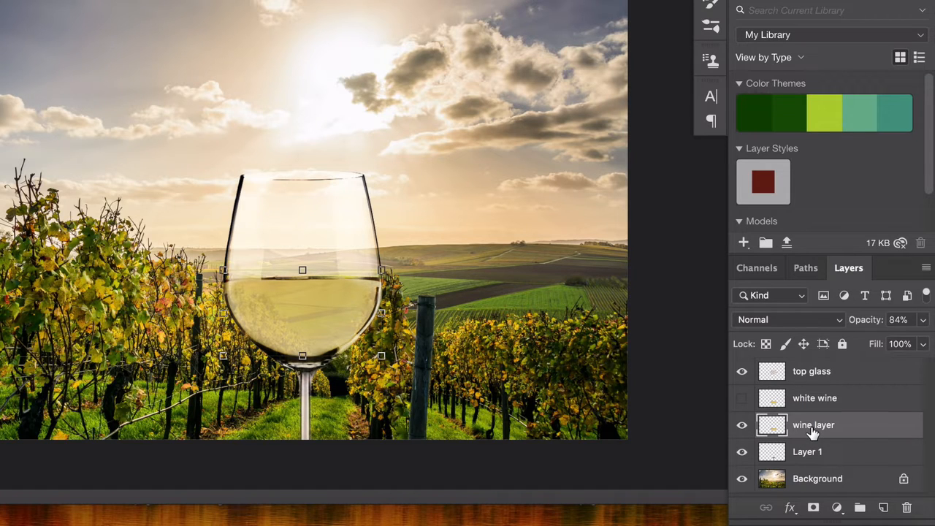
mouse_move(812, 431)
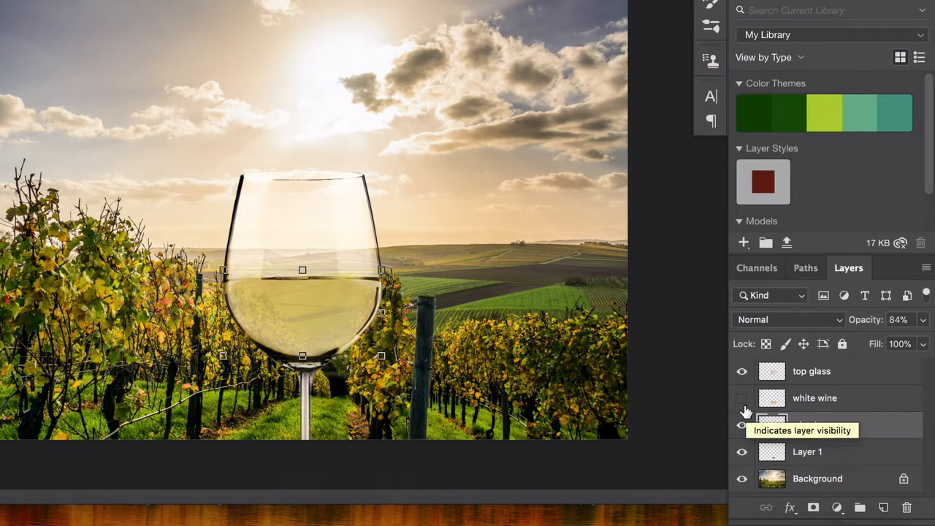
double_click(812, 423)
type("Red Wine")
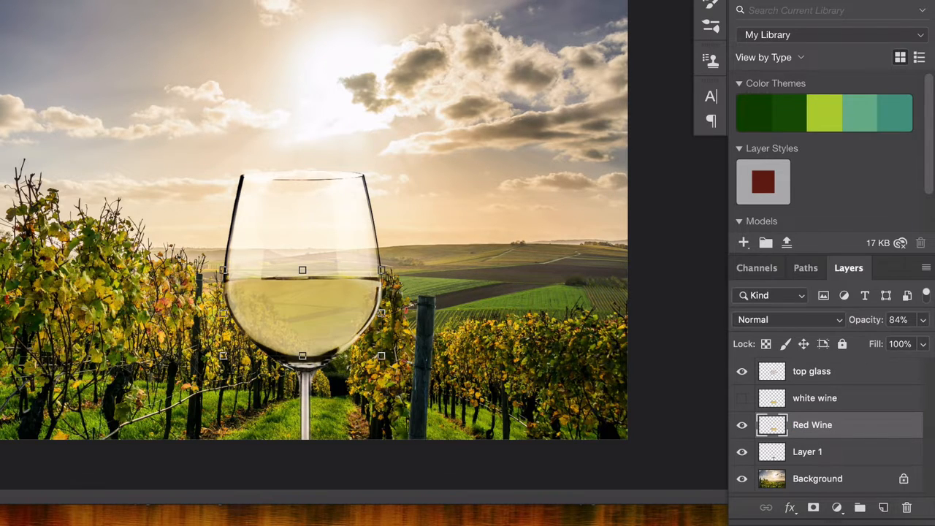
left_click(146, 6)
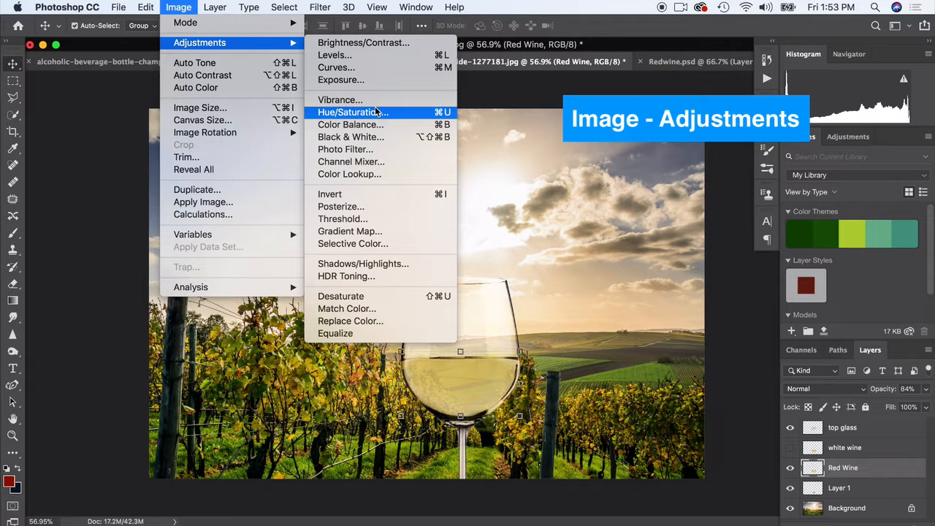
mouse_move(341, 117)
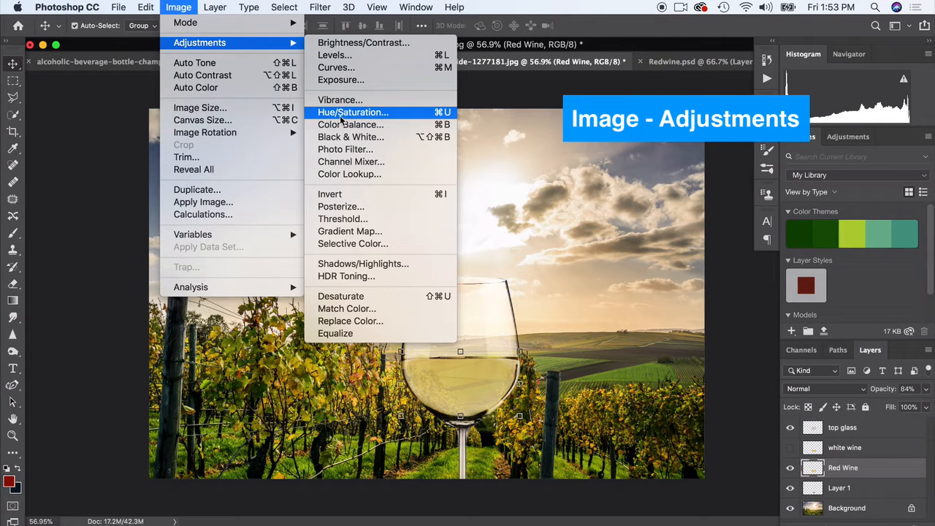
Step: Recolour the wine red with Hue/Saturation at Hue -47, Saturation +24, Lightness +1
left_click(353, 111)
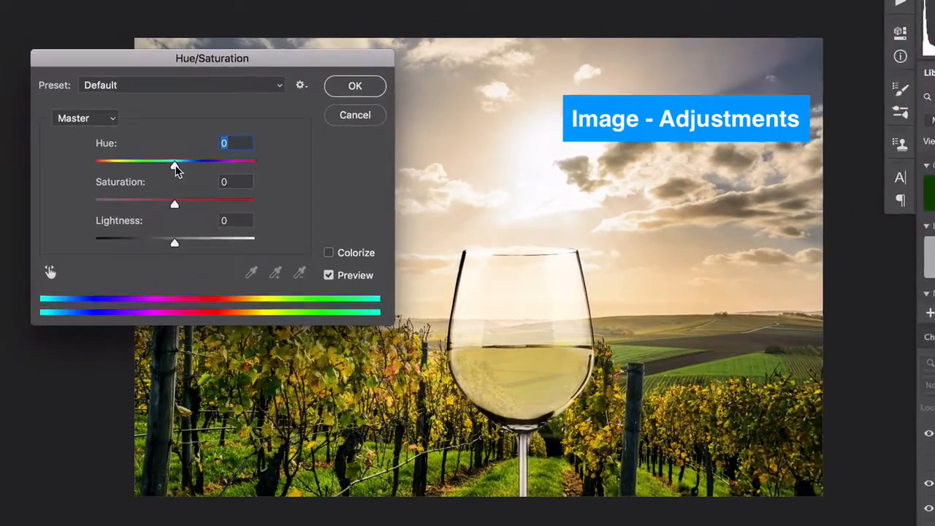
left_click_drag(174, 160, 143, 130)
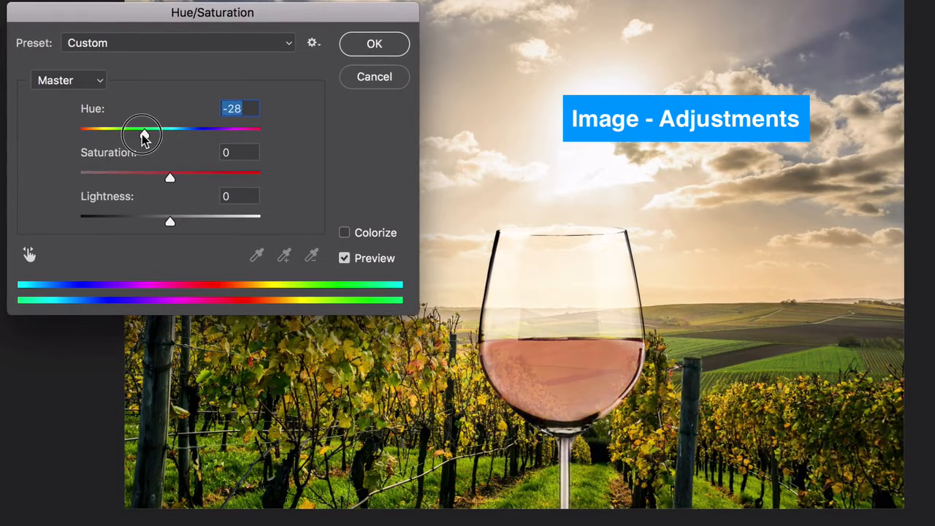
left_click_drag(143, 130, 86, 130)
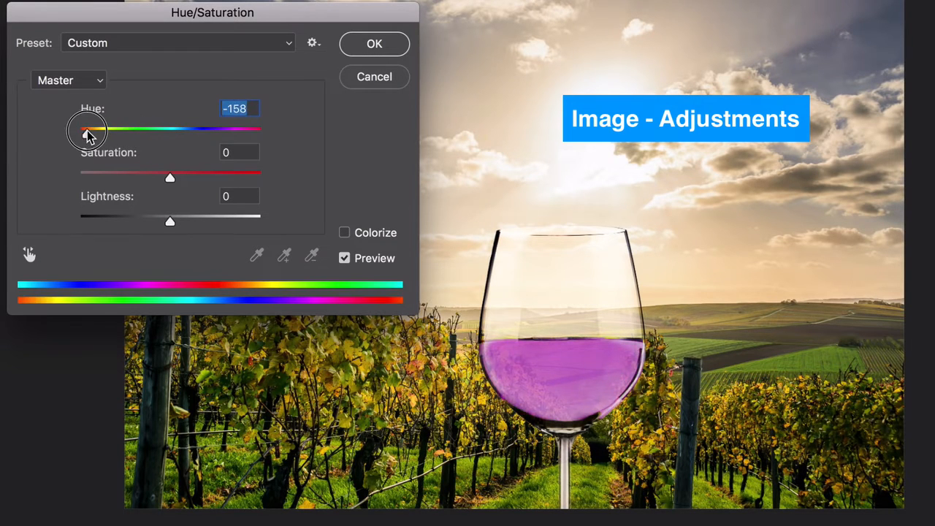
left_click_drag(88, 128, 135, 135)
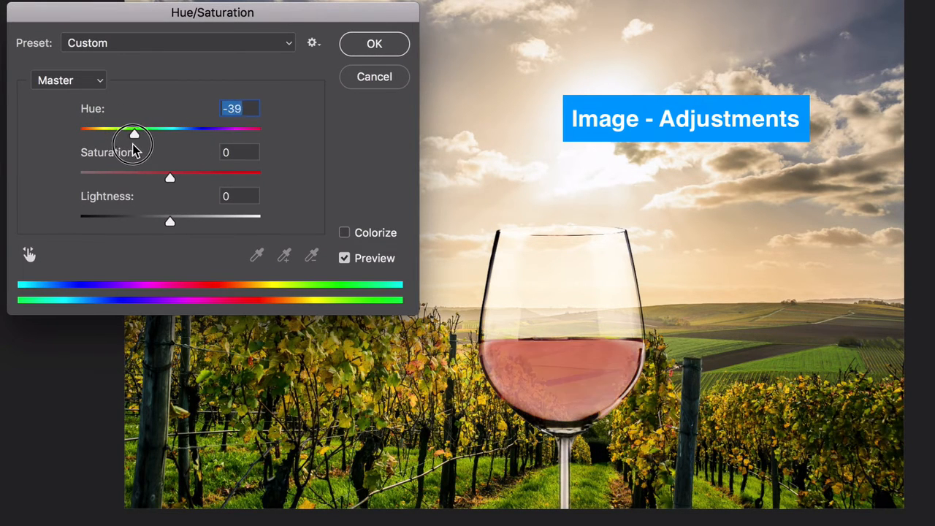
left_click_drag(134, 134, 129, 134)
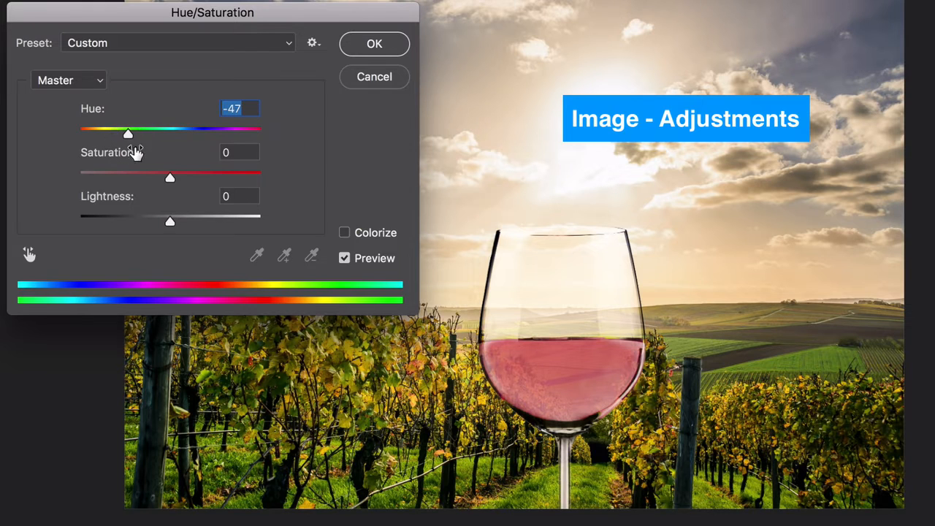
left_click_drag(170, 178, 222, 179)
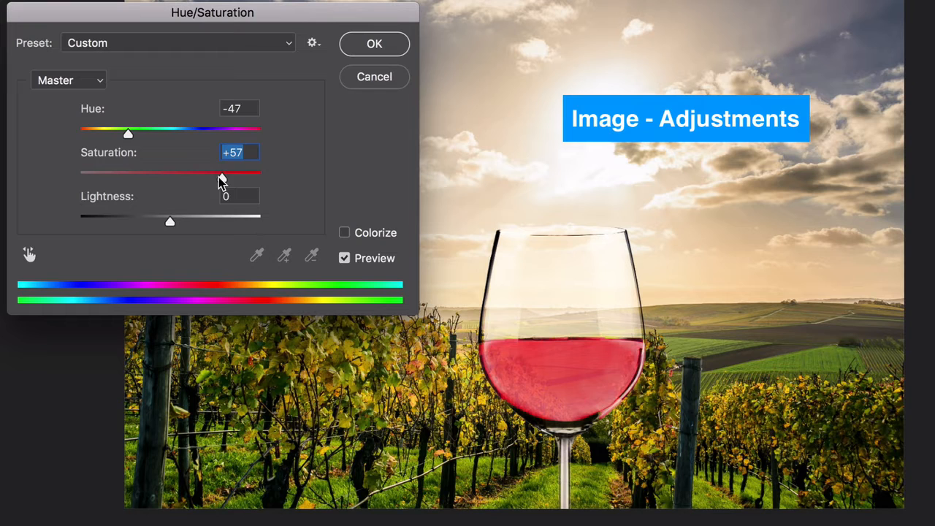
left_click_drag(219, 172, 196, 174)
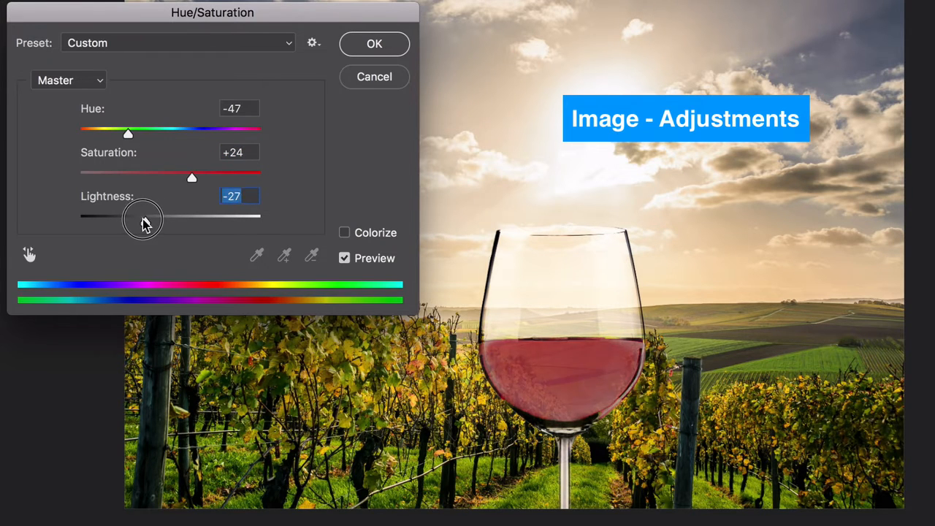
left_click_drag(143, 216, 165, 216)
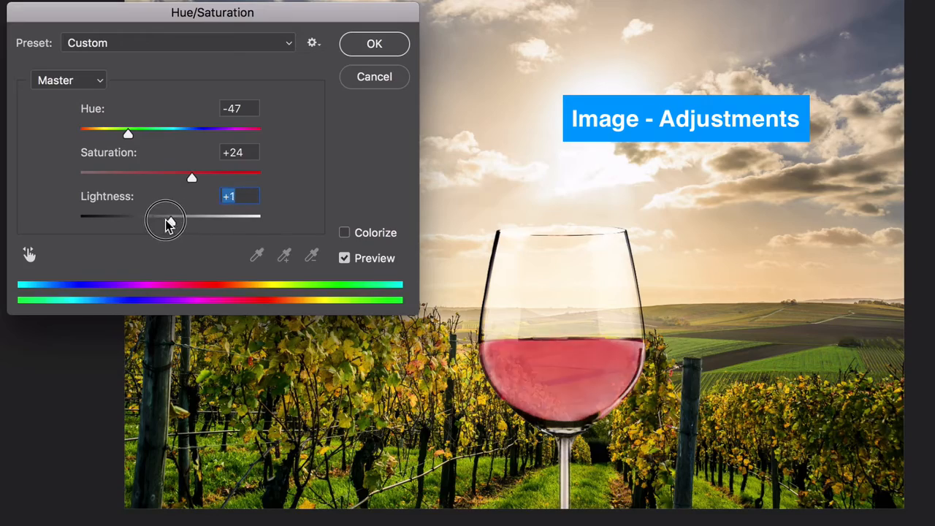
left_click(374, 44)
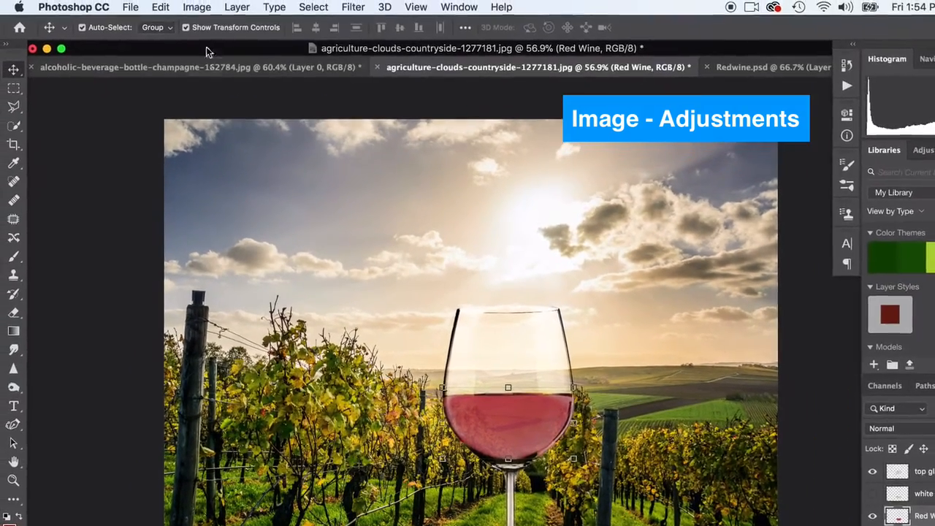
Step: Darken the wine with Exposure -0.54, Offset -0.0447 and Gamma 0.92
left_click(195, 8)
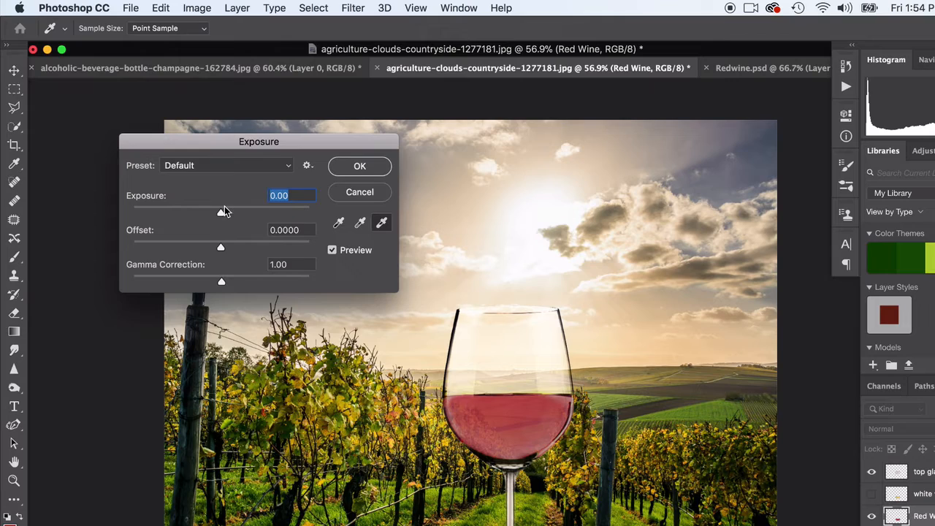
left_click_drag(222, 210, 216, 211)
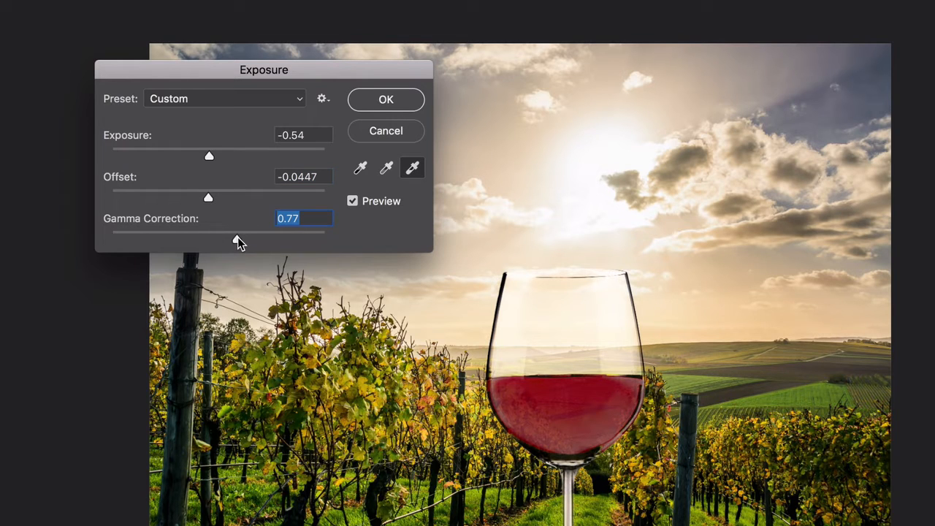
left_click_drag(237, 239, 207, 240)
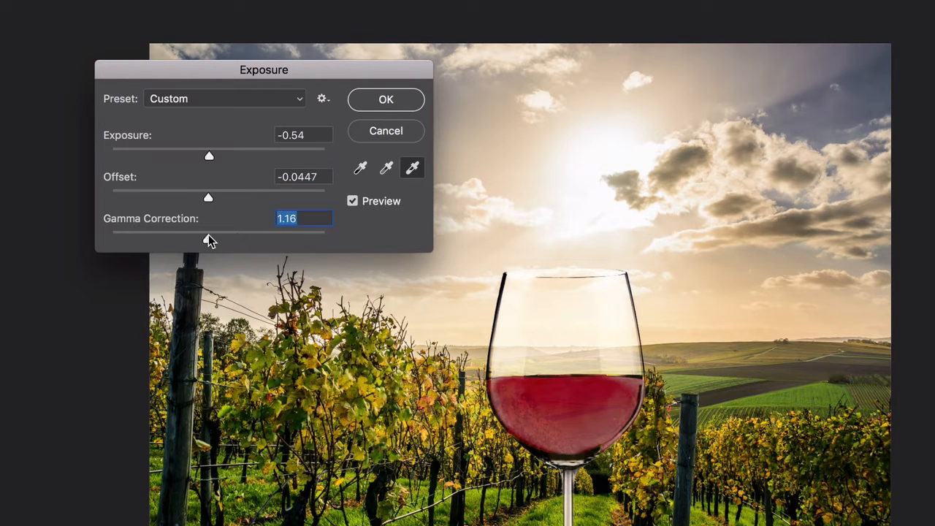
left_click_drag(208, 239, 225, 240)
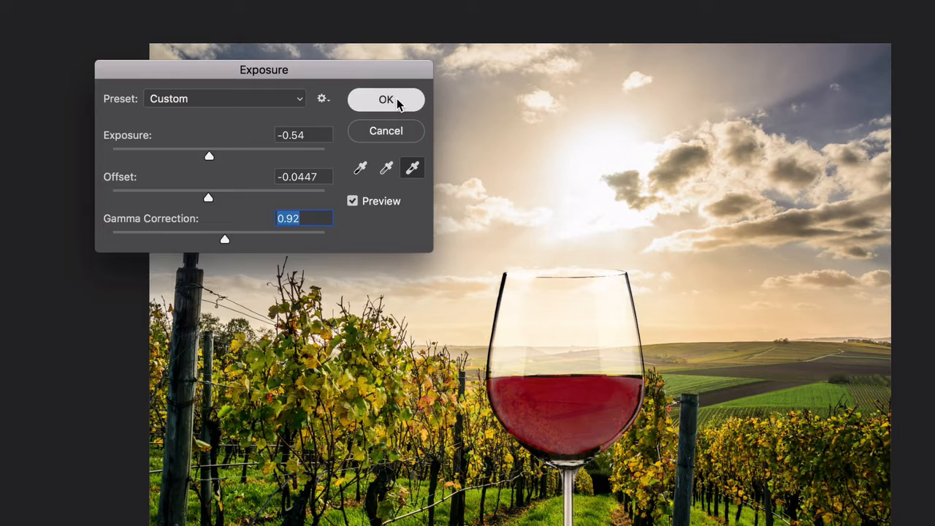
left_click(385, 99)
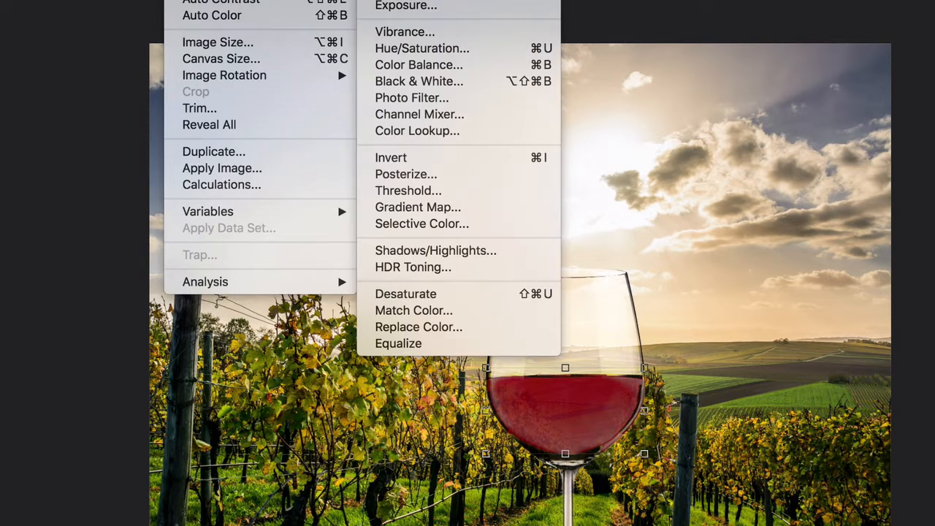
Step: Boost the wine's colour with Vibrance +82 and Saturation +11
left_click(405, 32)
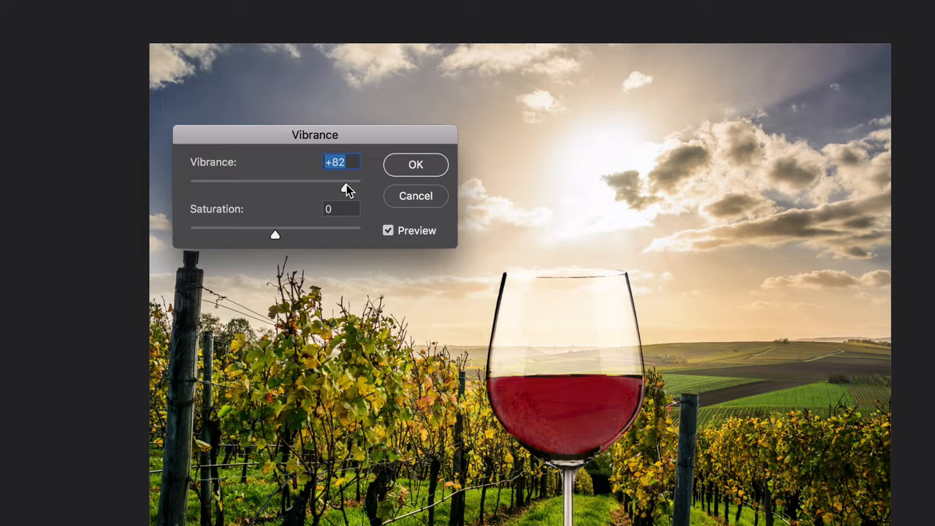
left_click_drag(275, 234, 312, 234)
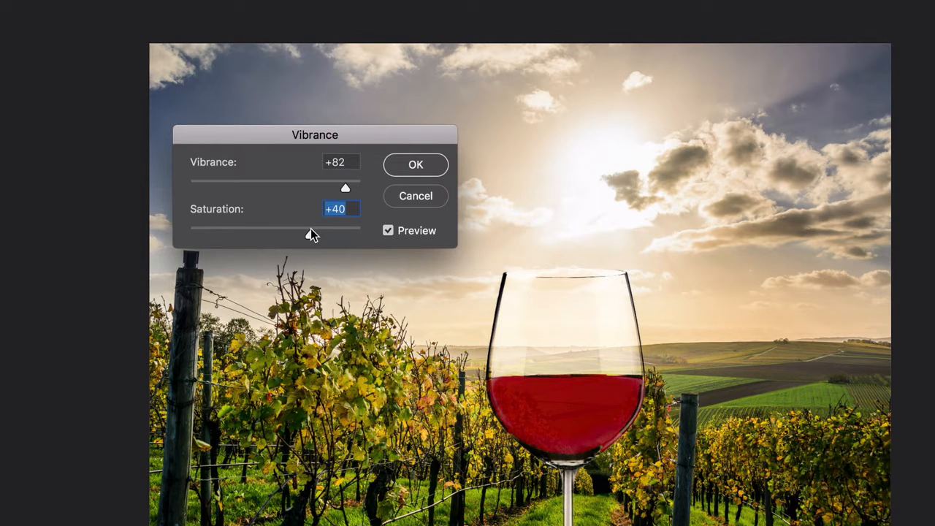
left_click_drag(345, 234, 260, 234)
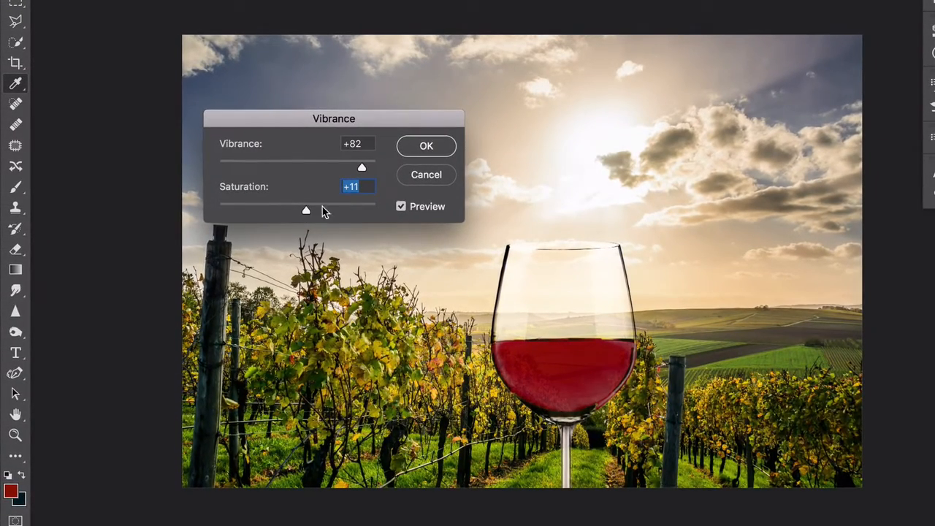
left_click(427, 146)
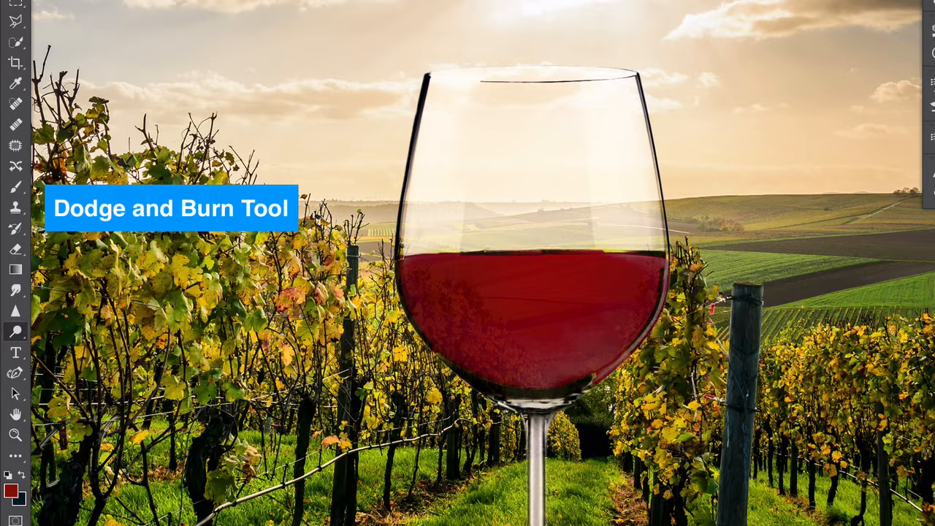
mouse_move(556, 270)
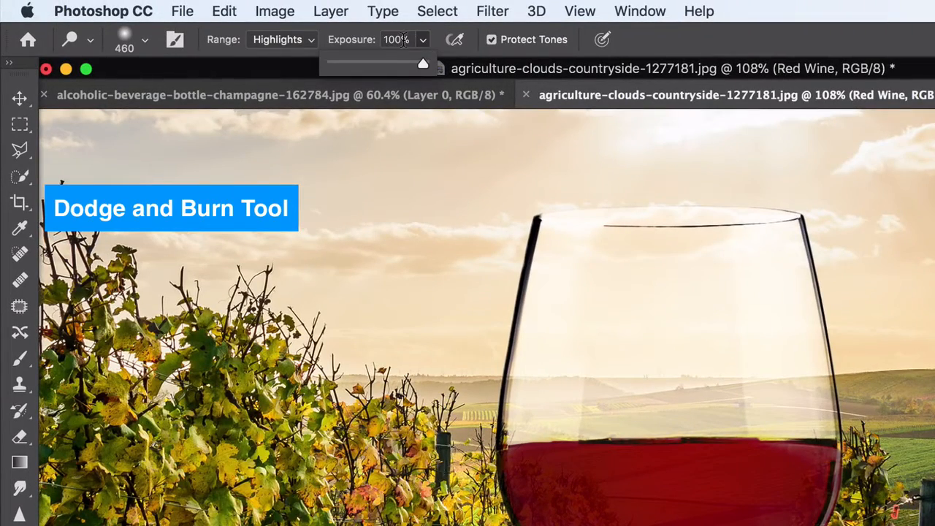
Step: Dodge the highlights along the rim of the wine glass
left_click_drag(422, 64, 374, 65)
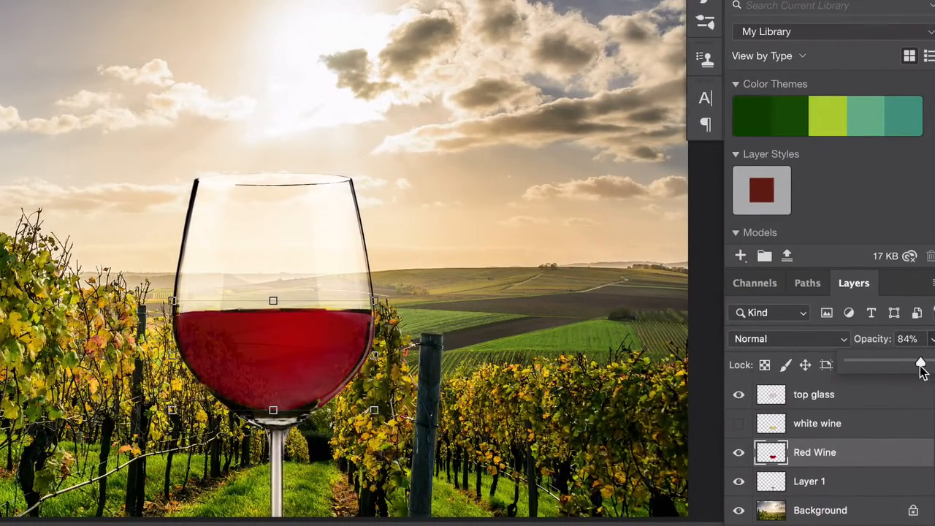
Step: Lower the Red Wine layer's opacity to about 83%
left_click_drag(920, 366, 920, 365)
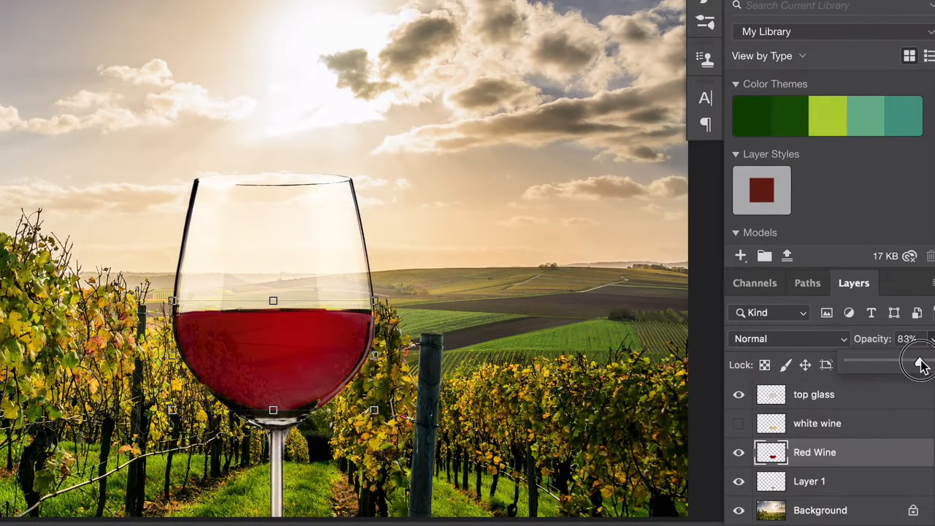
left_click_drag(917, 362, 929, 362)
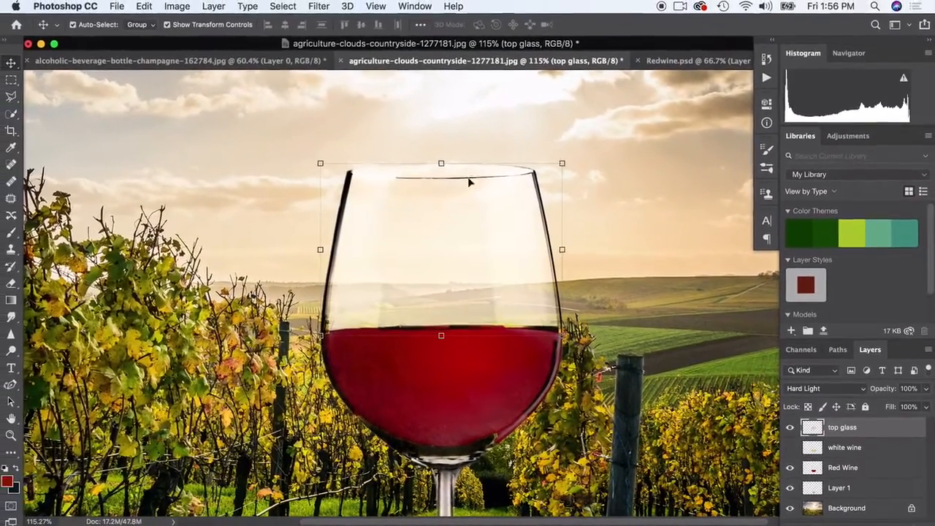
Step: Desaturate the top glass layer with Hue/Saturation at Saturation -76
left_click(176, 6)
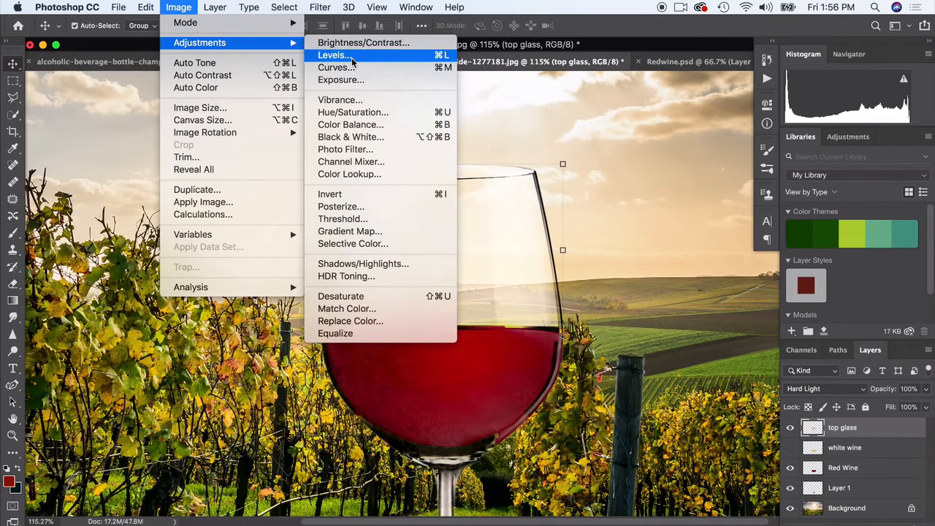
mouse_move(353, 111)
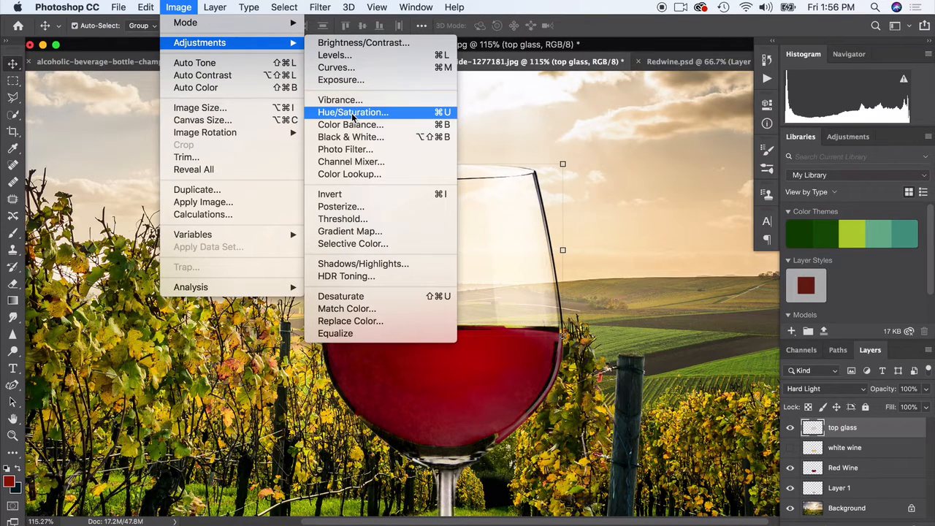
left_click(353, 111)
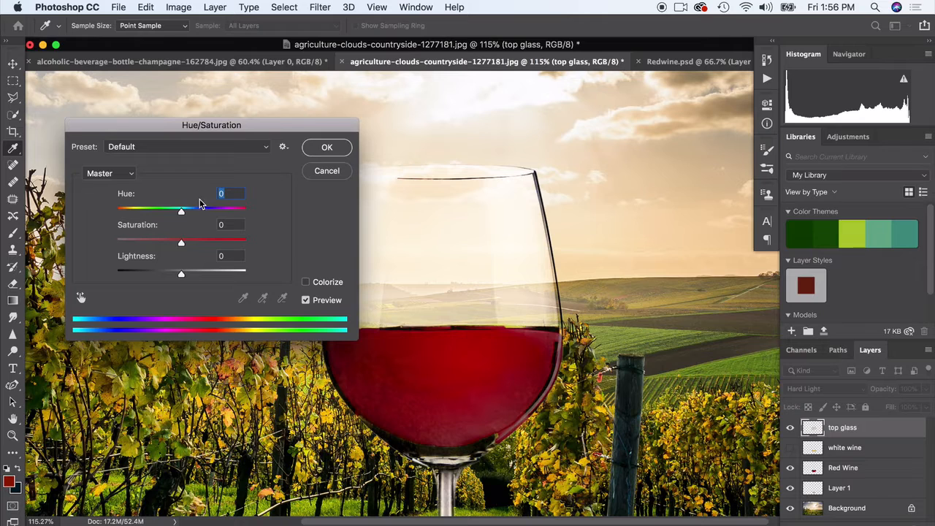
left_click_drag(181, 239, 134, 241)
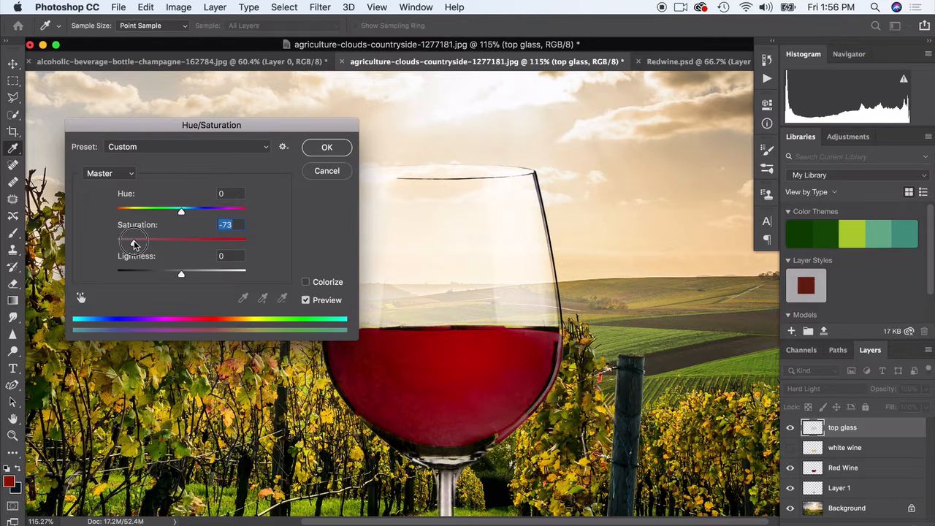
left_click_drag(134, 238, 133, 238)
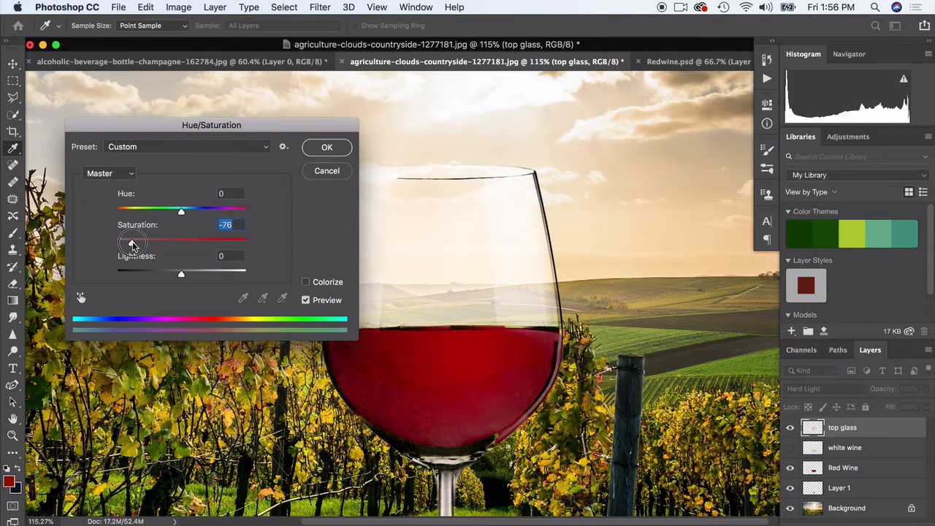
left_click(327, 146)
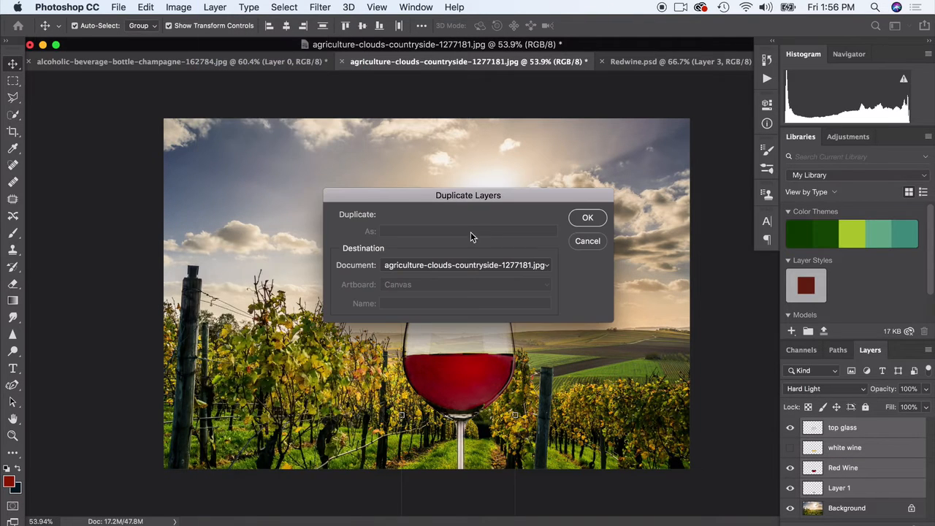
Step: Duplicate the glass layers into the vineyard photo, adding a white wine glass copy
left_click(587, 217)
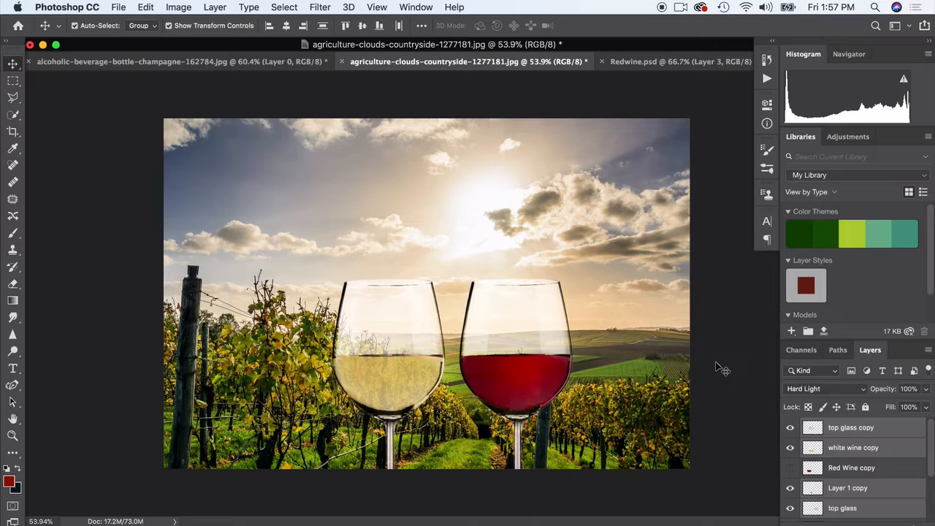
left_click(850, 426)
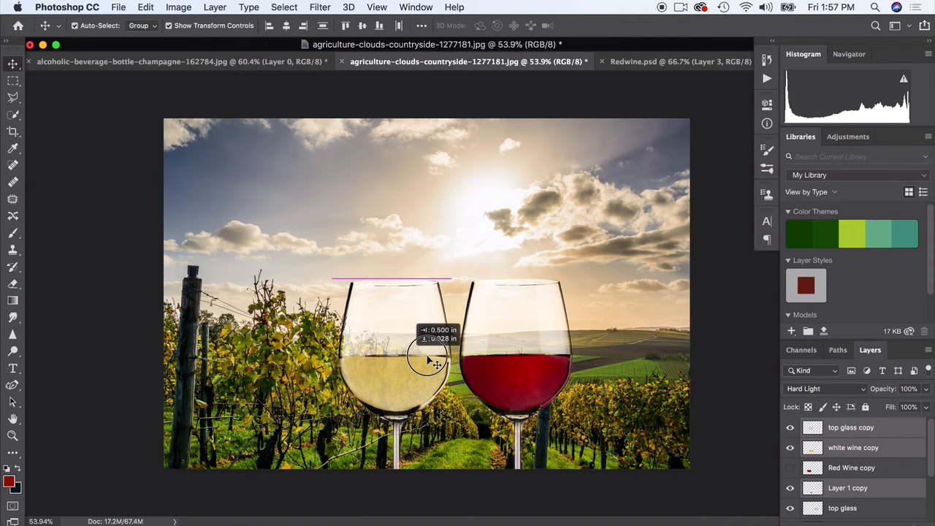
Step: Move the white wine glass to the right so it overlaps the red glass
left_click_drag(427, 362, 438, 358)
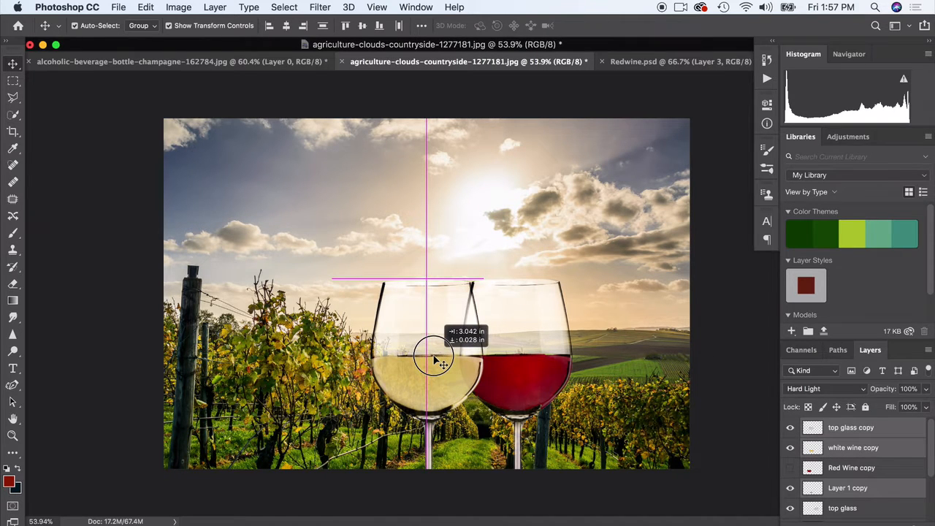
left_click_drag(438, 357, 613, 372)
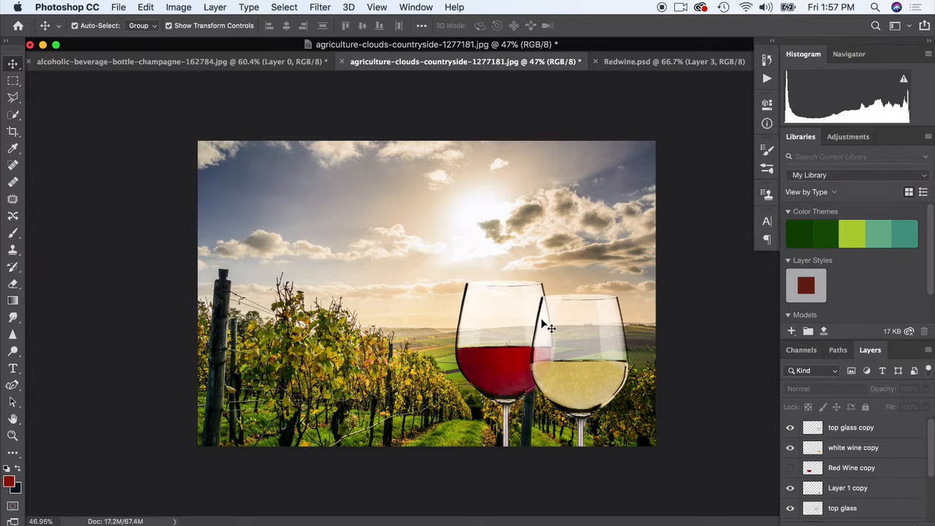
left_click(788, 467)
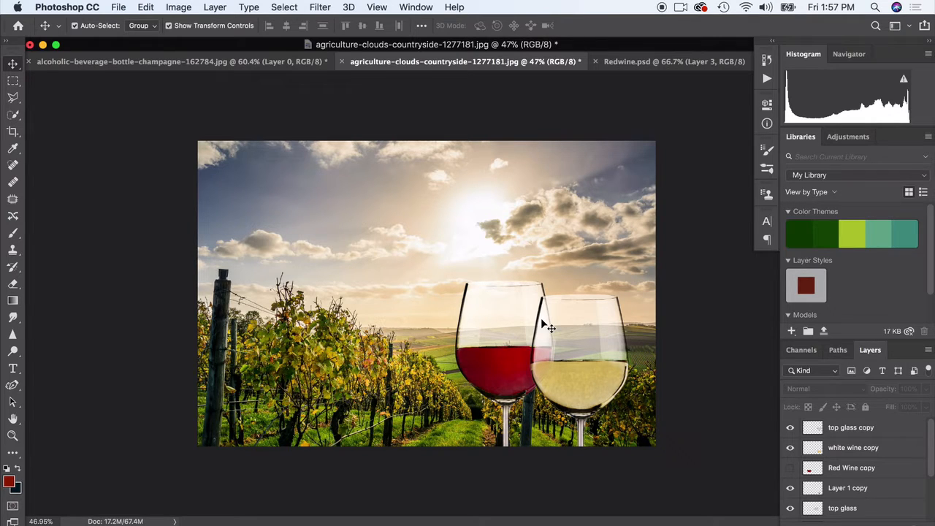